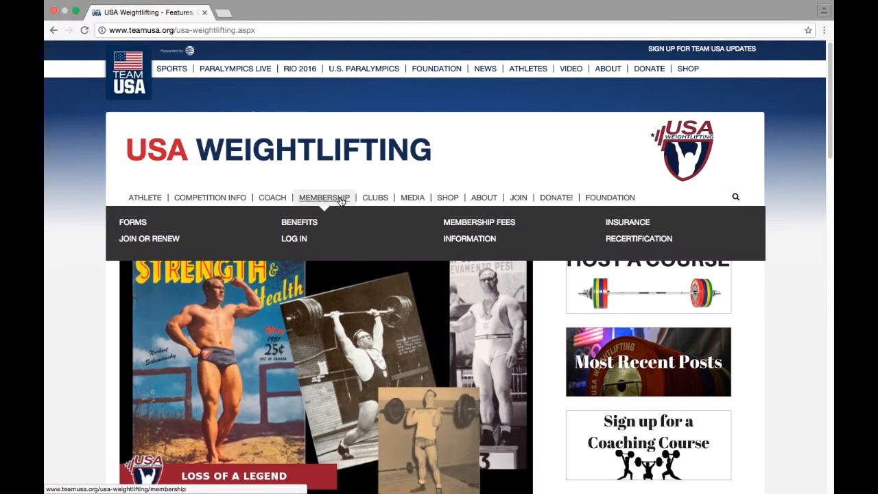
mouse_move(293, 239)
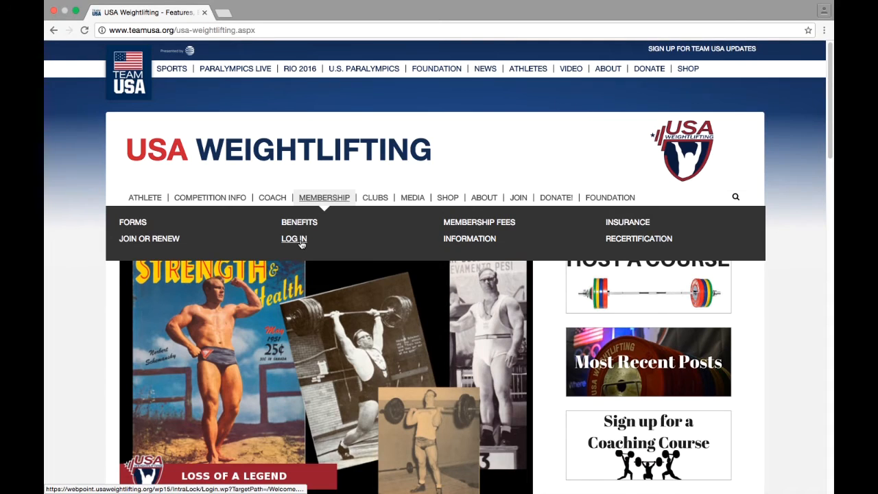
Log in to the member portal with the User ID and password
left_click(294, 238)
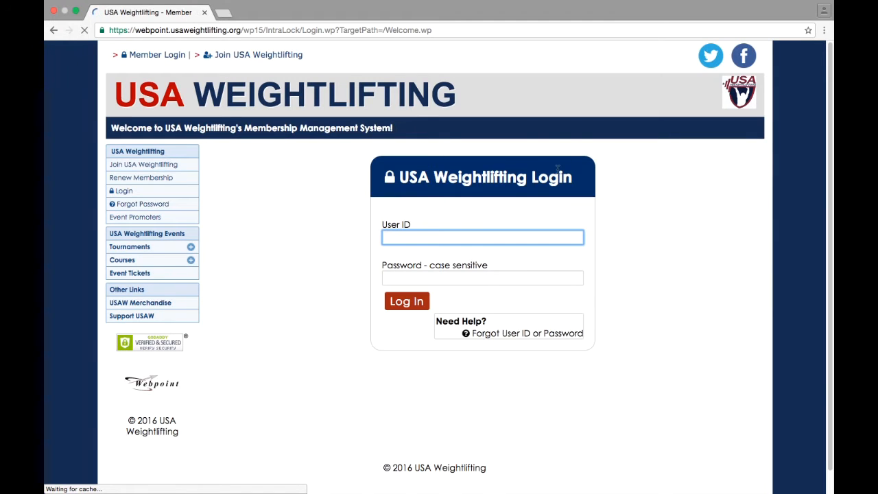
type("1009500")
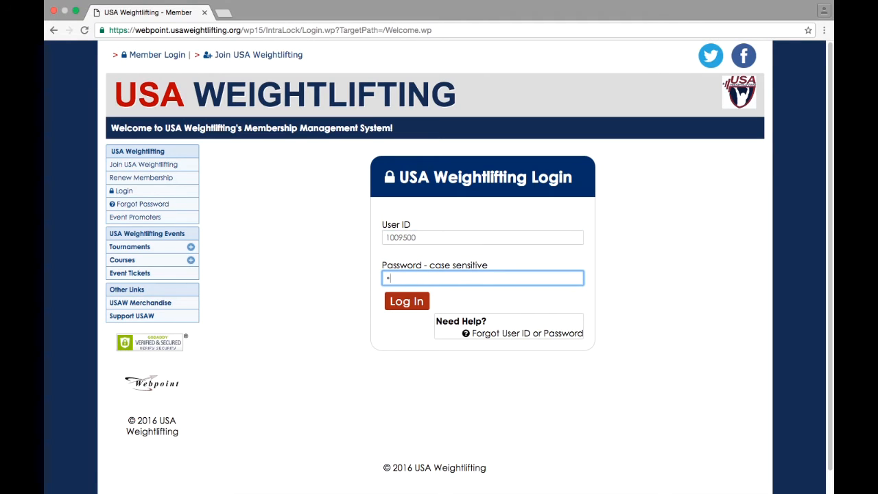
left_click(406, 302)
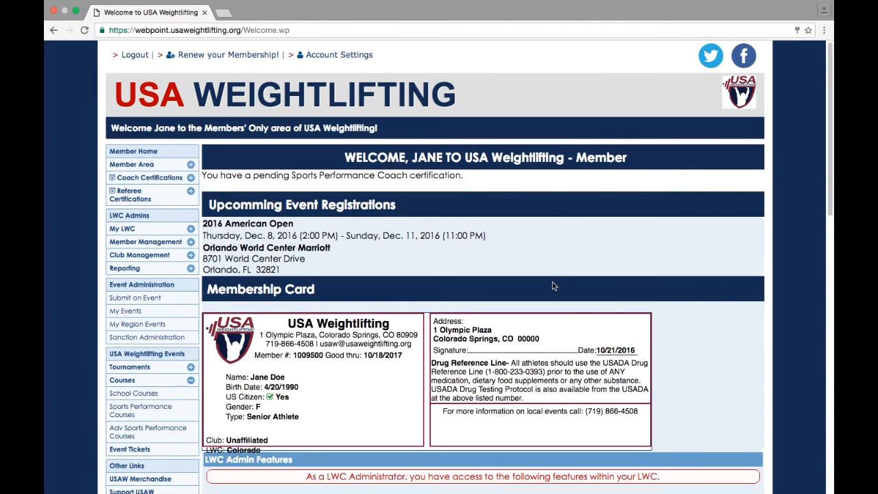
mouse_move(125, 310)
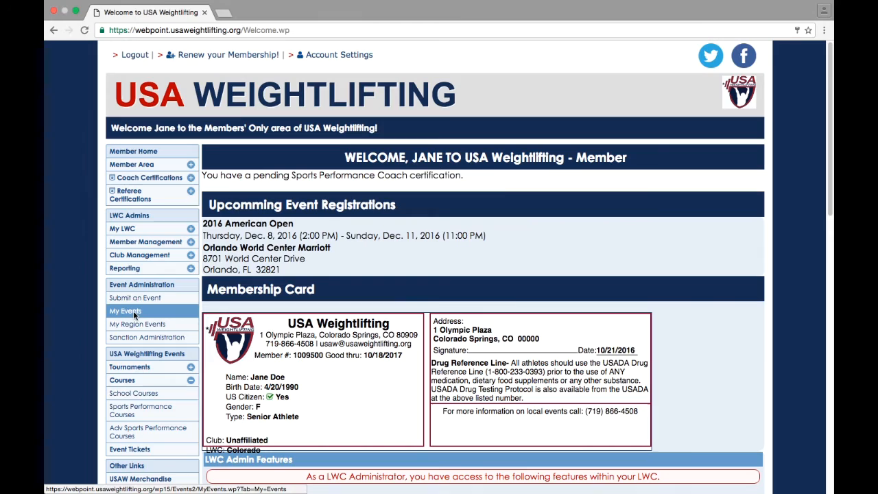
Go to My Events and view the Test Meet's Event Results (no entries yet)
left_click(125, 310)
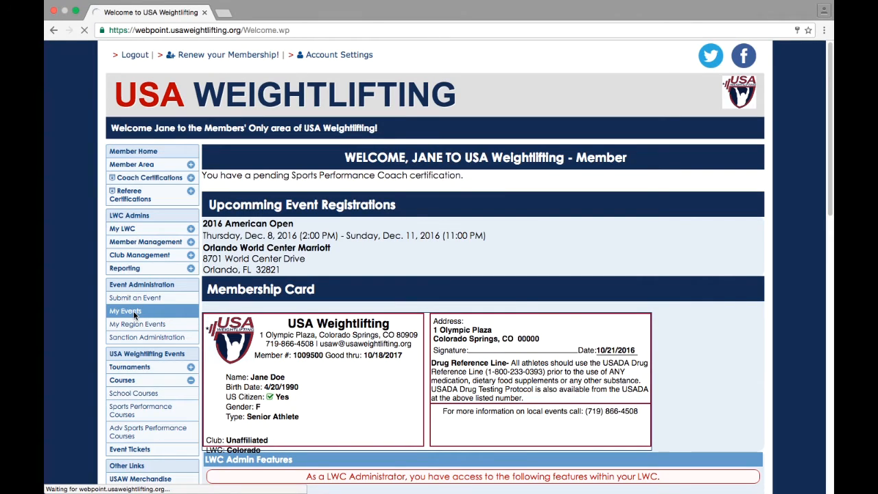
left_click(125, 310)
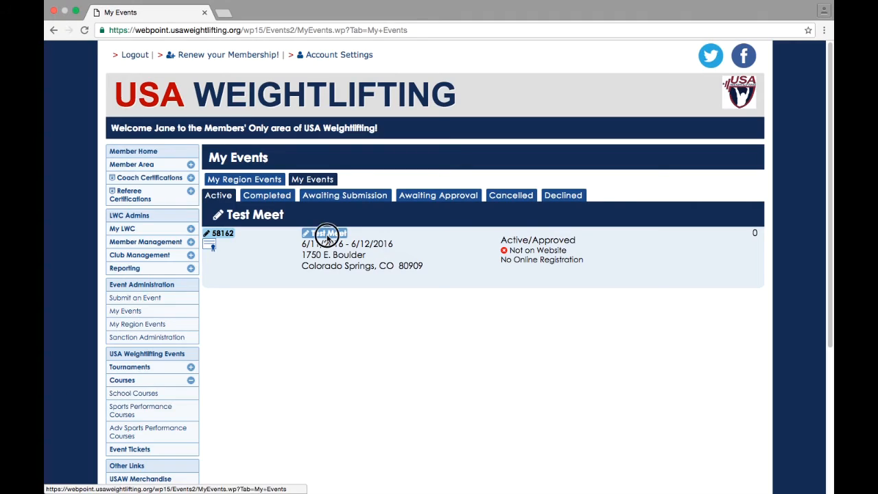
left_click(326, 233)
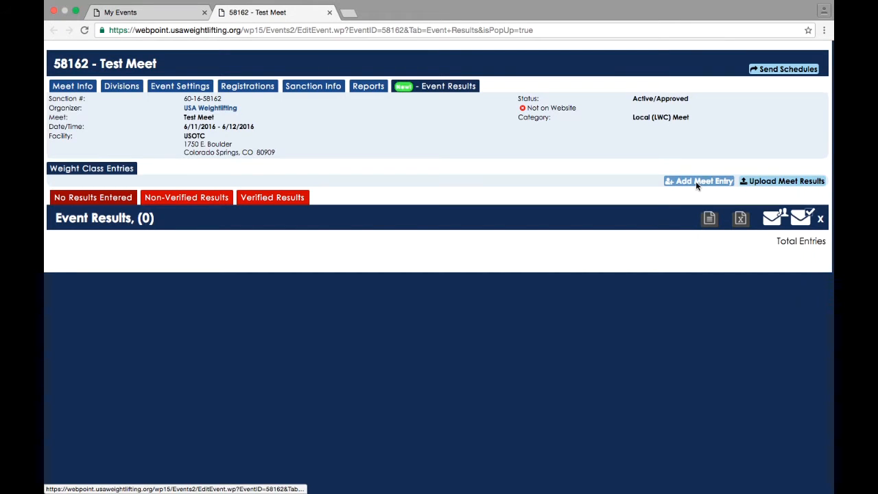
Add a meet entry and choose 'Doe, John' from the participant suggestions
left_click(699, 181)
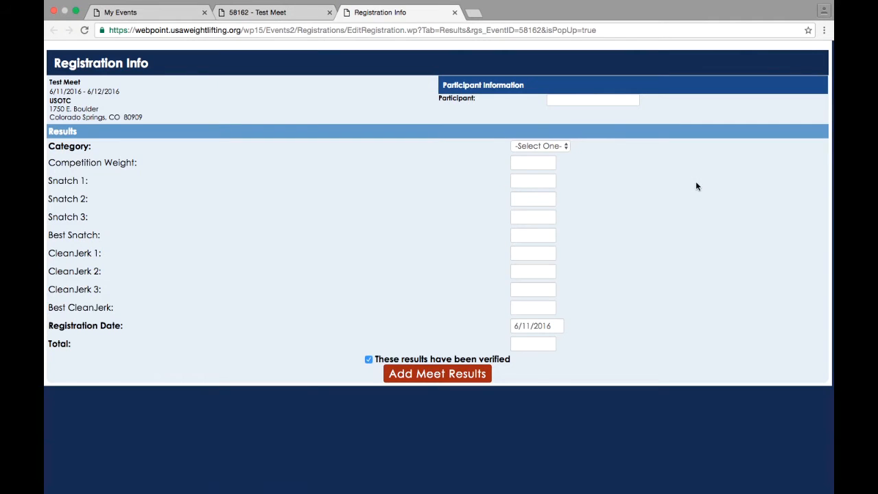
mouse_move(596, 112)
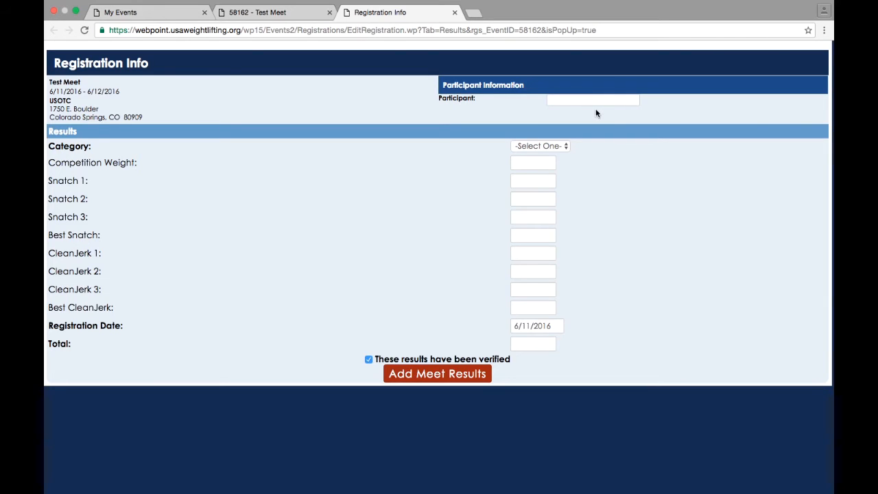
left_click(592, 99)
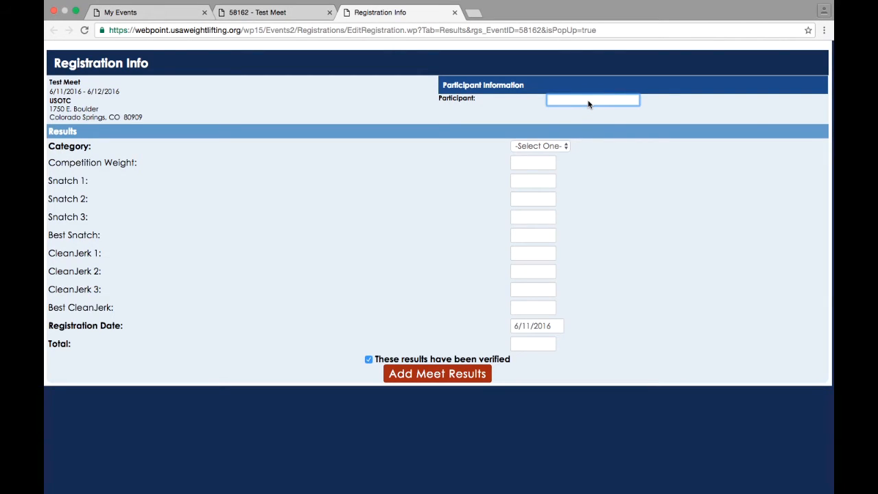
left_click(592, 100)
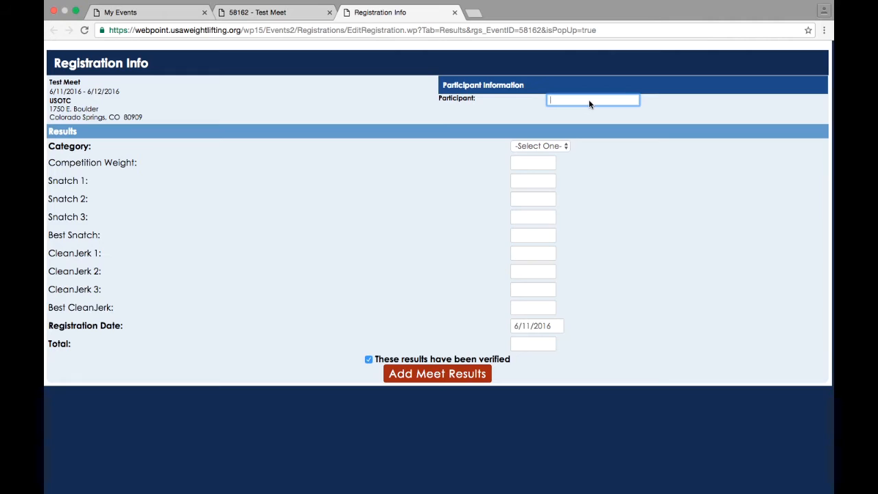
mouse_move(699, 98)
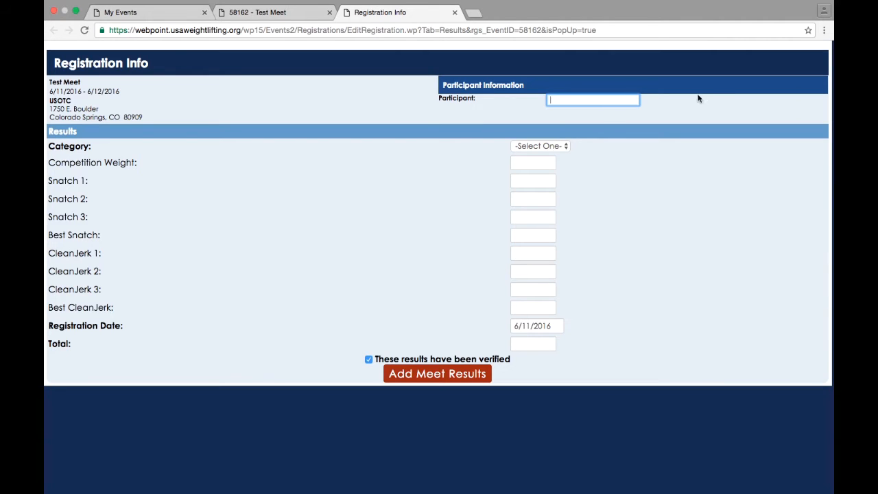
type("John Doe")
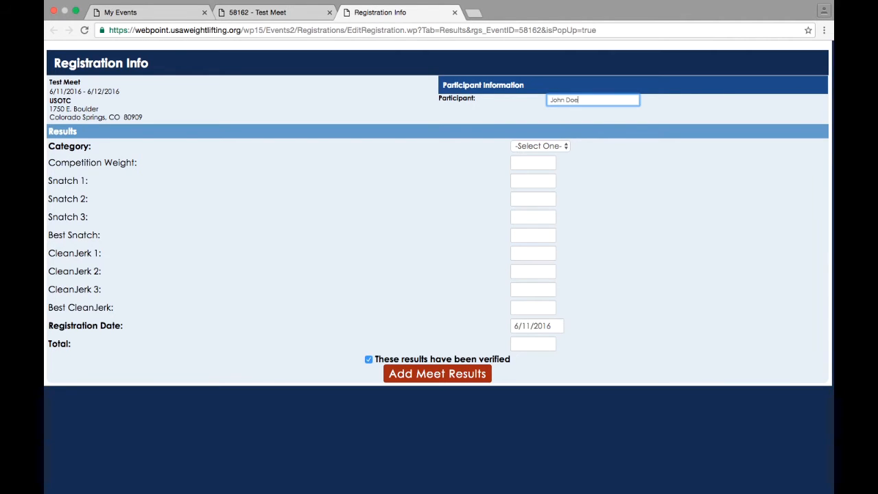
type("Doe, John")
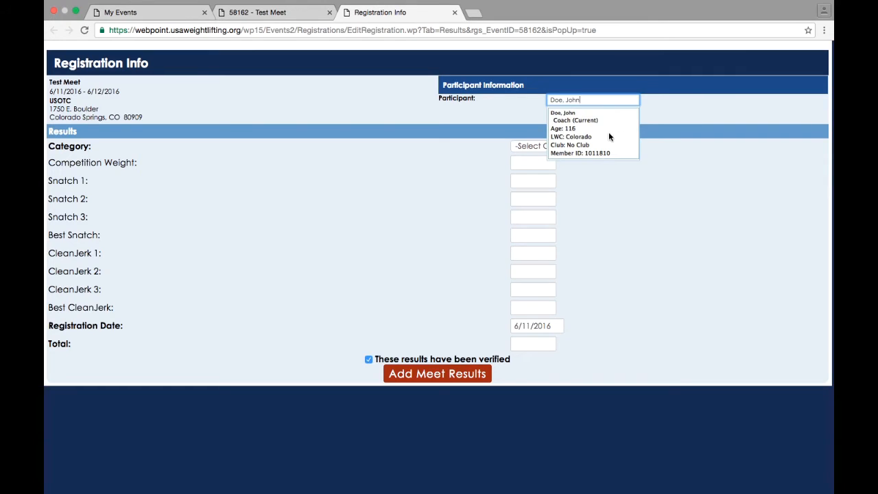
left_click(574, 120)
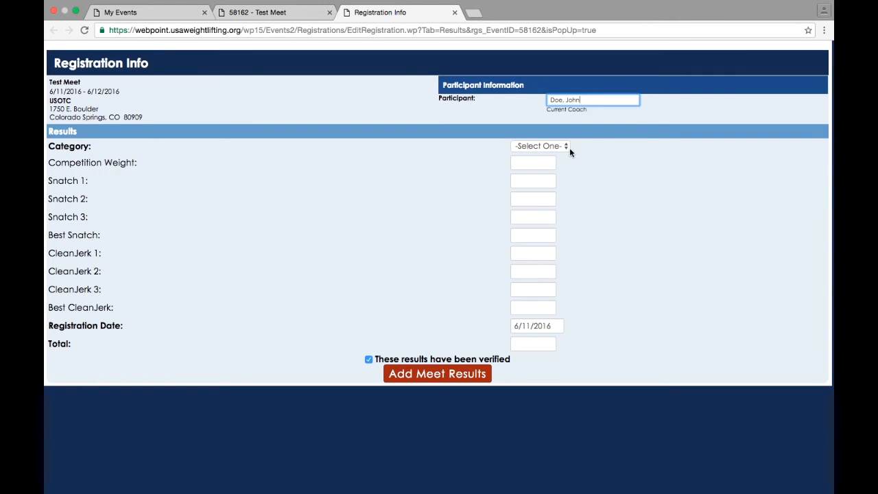
Set the category to 105+ Kg and the bodyweight to 110.75
left_click(541, 146)
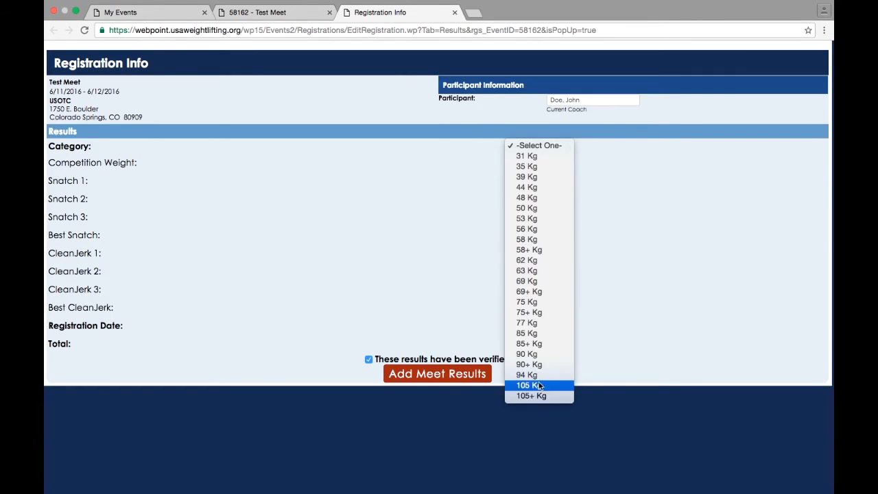
left_click(530, 395)
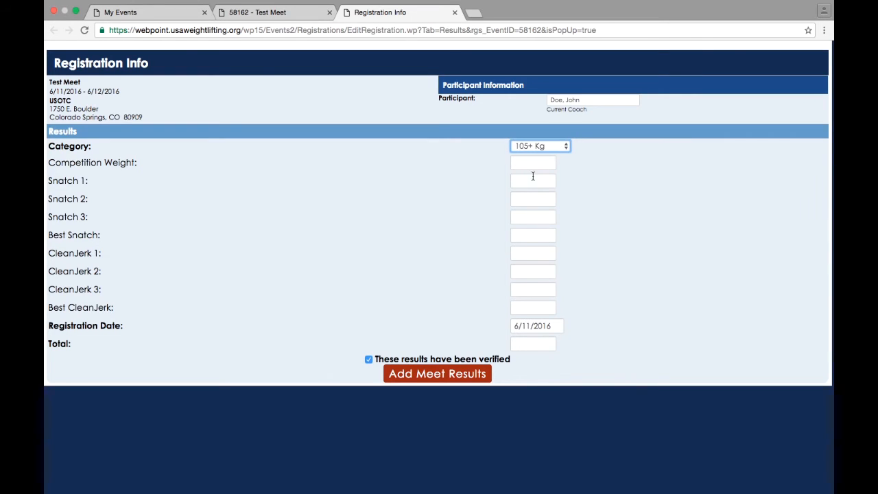
type("110")
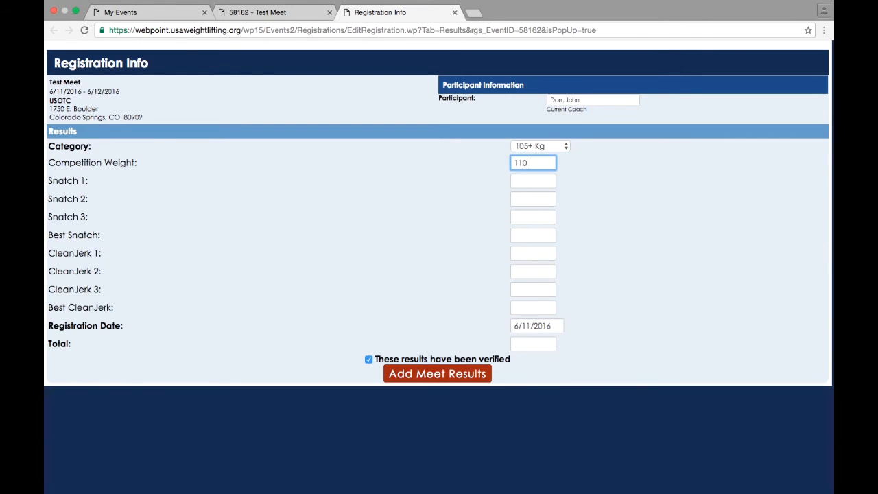
type(".74")
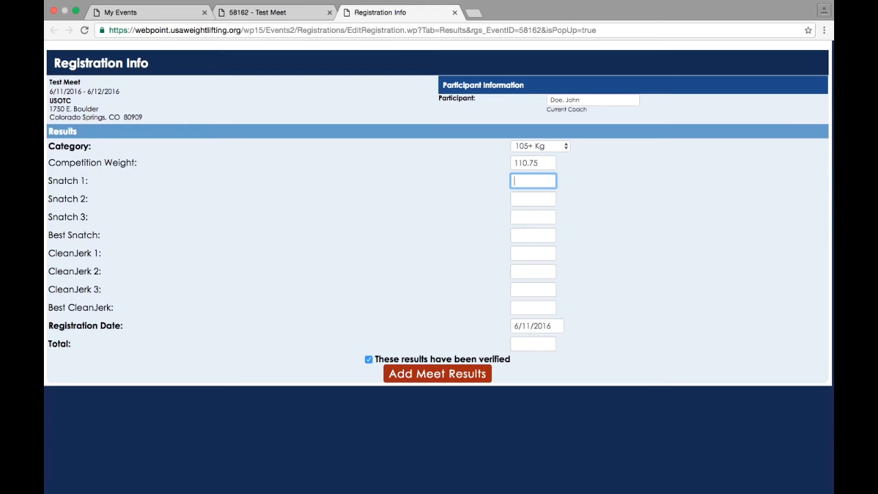
Enter snatches -72, 72, 76, the clean and jerks and total 180, and submit the results
type("-")
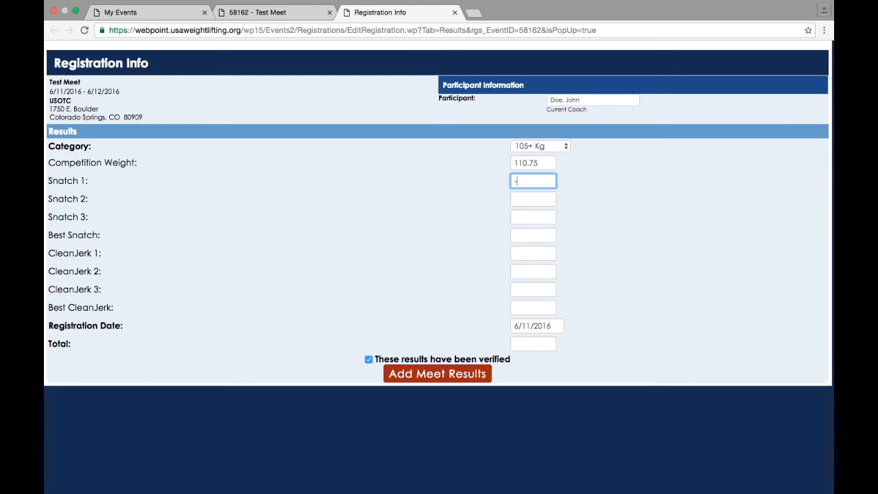
type("72")
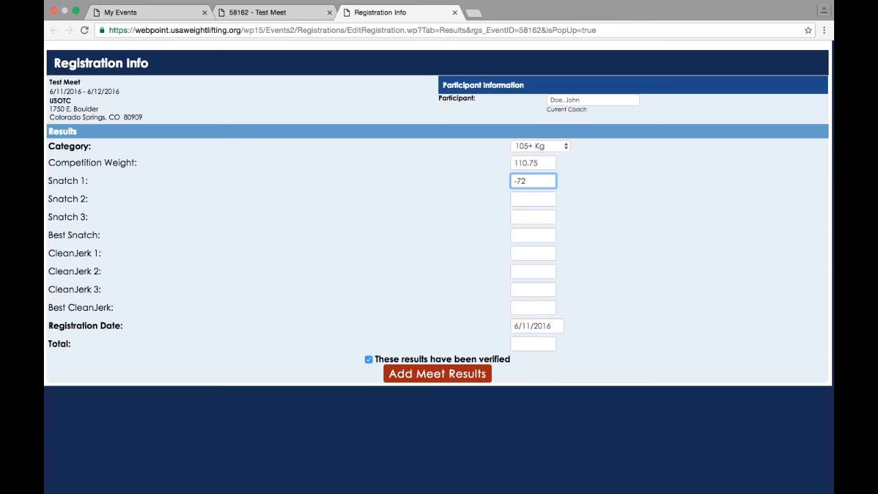
type("72")
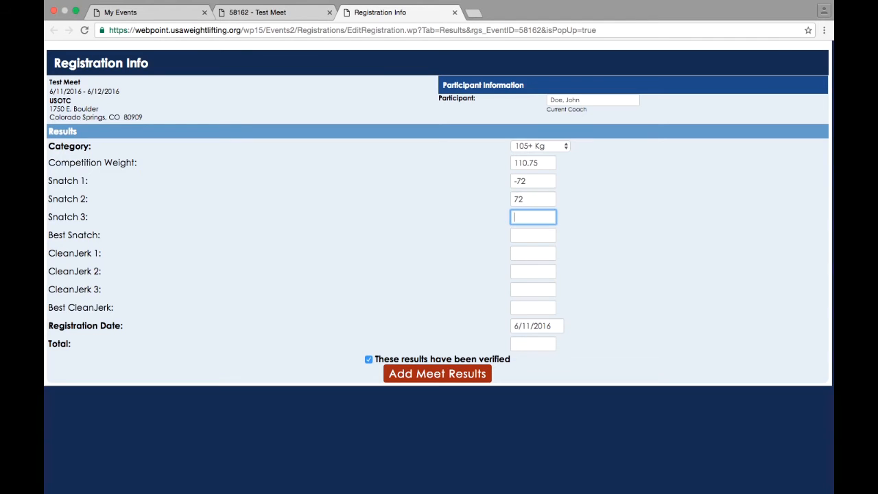
type("76")
left_click(533, 343)
type("180")
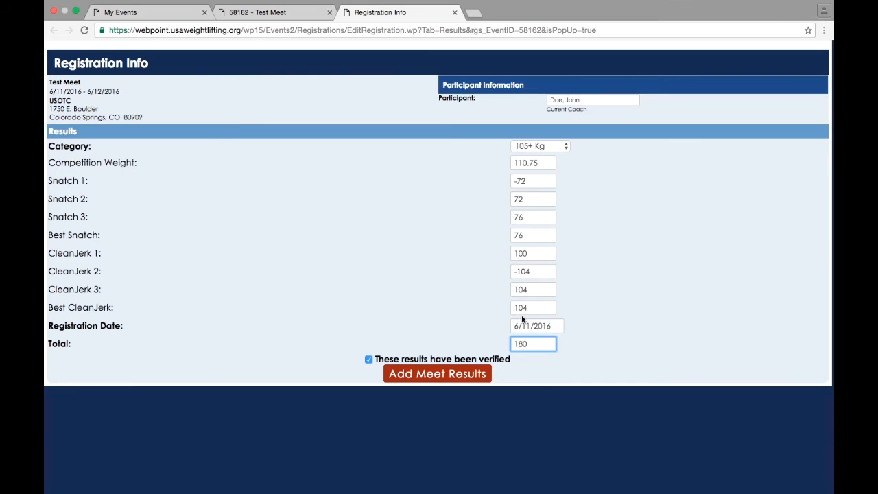
left_click(436, 373)
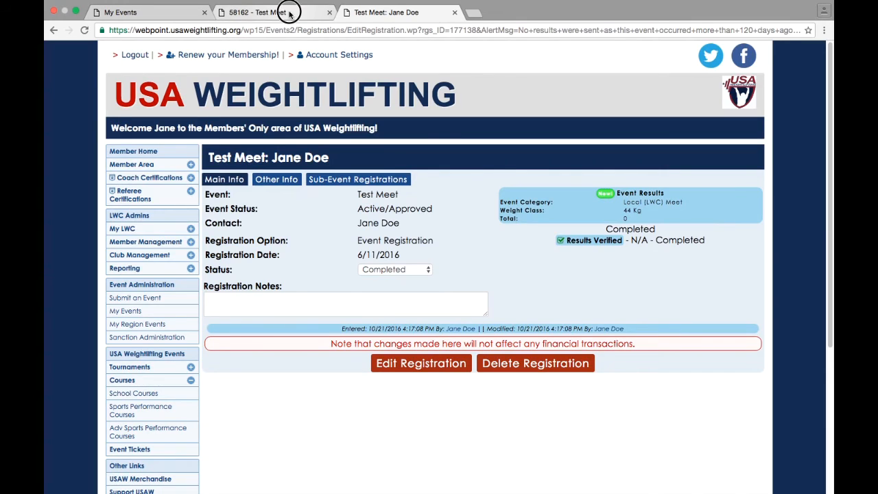
View the Test Meet's Verified Results, now listing 105+ Kg and 44 Kg entries
left_click(263, 13)
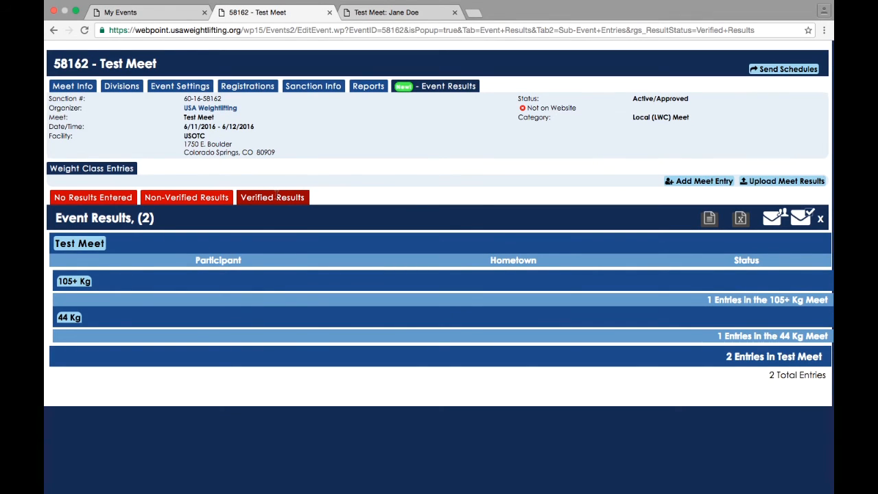
mouse_move(74, 281)
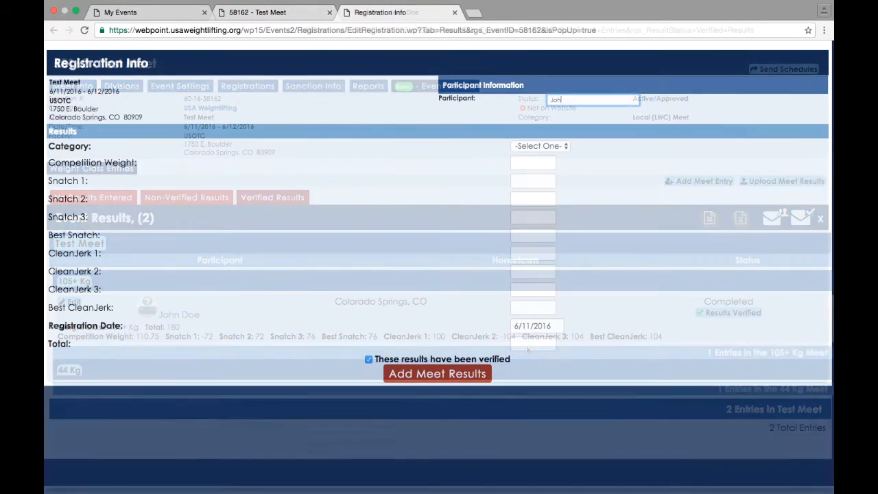
Fill another form with 105+ Kg, weight 110.75, snatches -72, 72, 76 and clean and jerks 100, -104
left_click(541, 145)
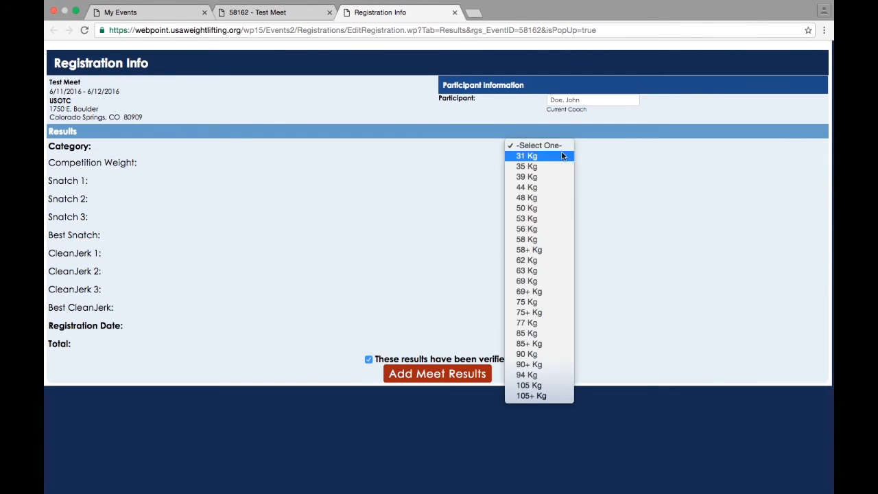
left_click(531, 395)
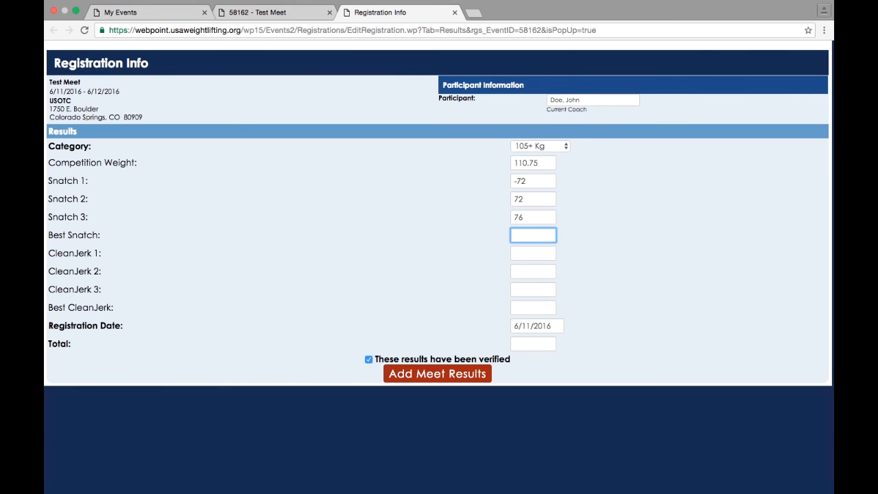
type("-104")
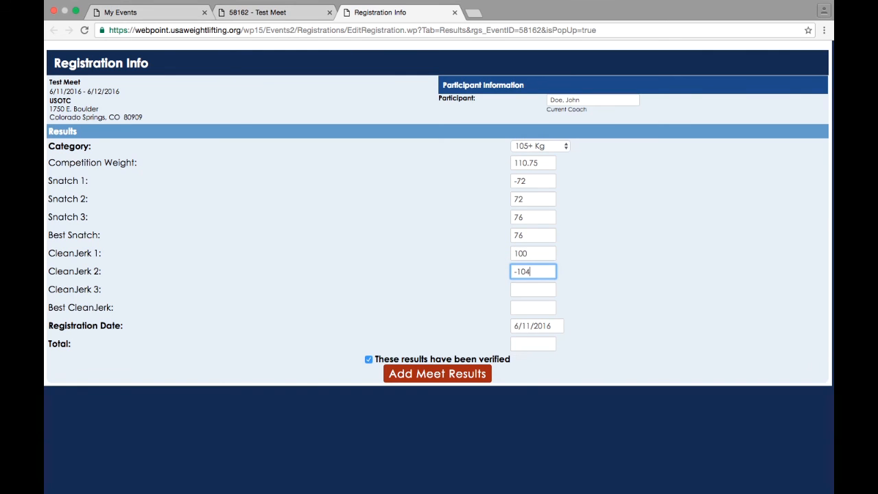